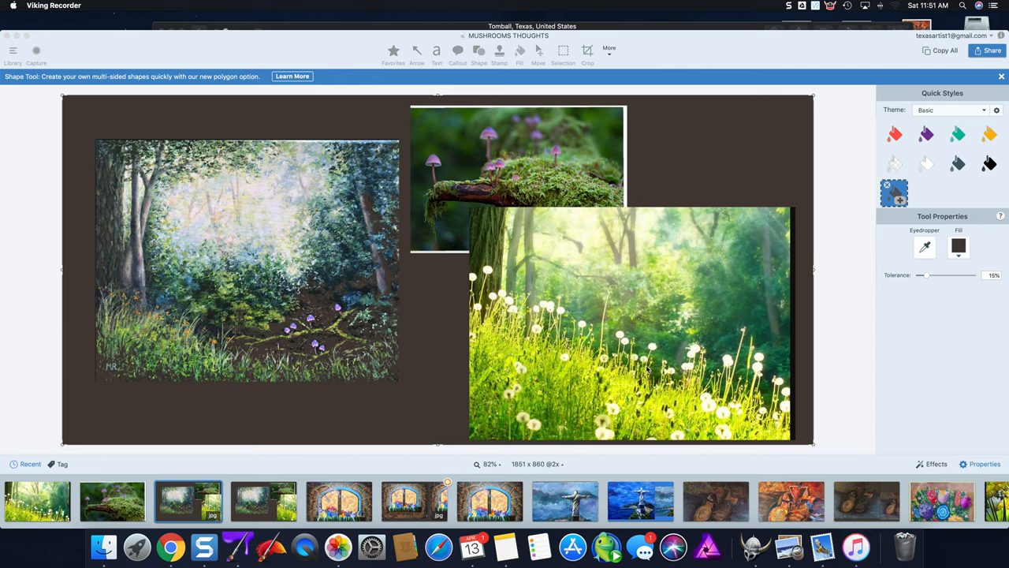
{"action": "mouse_move", "coordinate": [379, 242]}
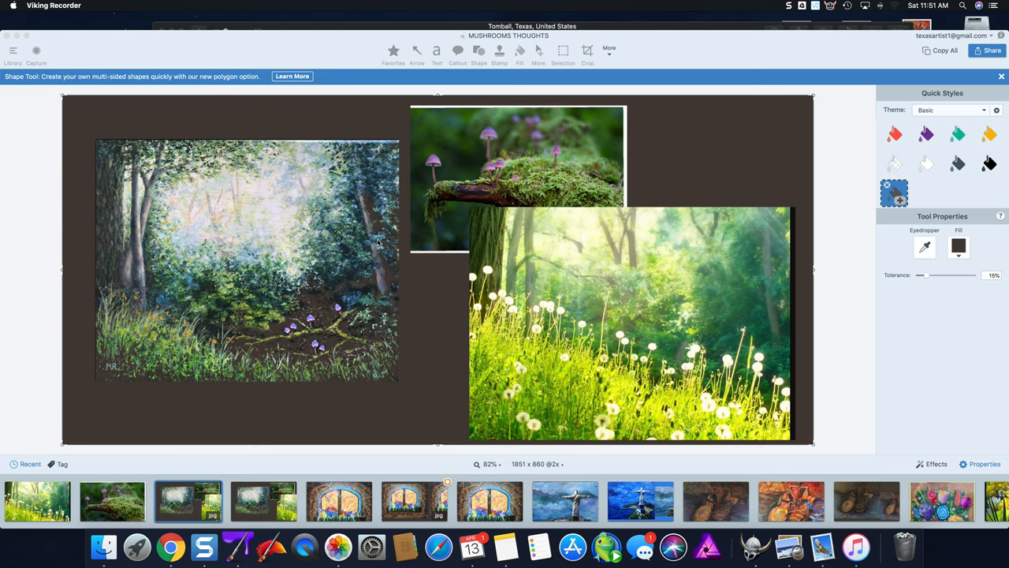
{"action": "mouse_move", "coordinate": [426, 274]}
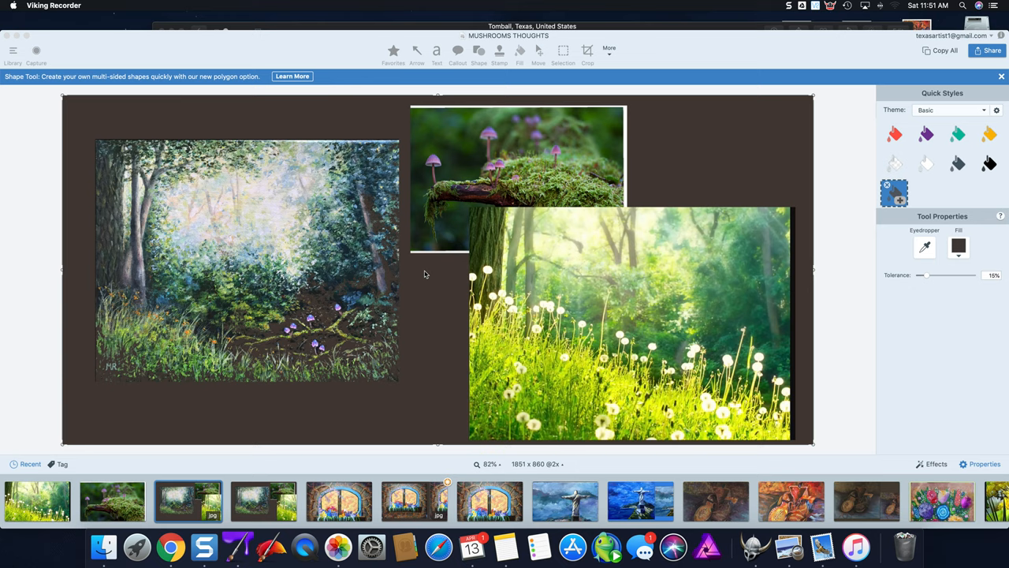
{"action": "mouse_move", "coordinate": [424, 305]}
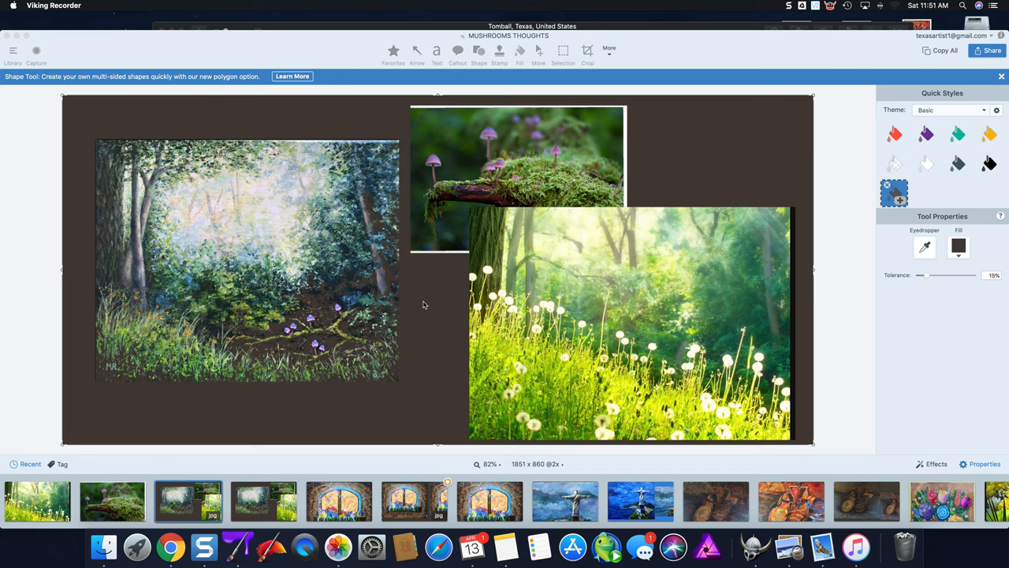
{"action": "mouse_move", "coordinate": [412, 330]}
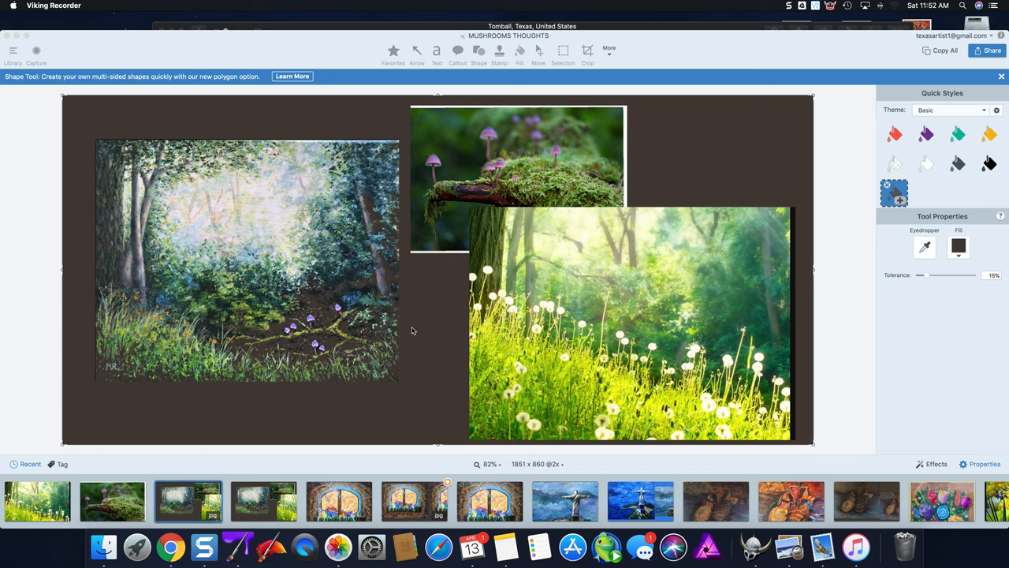
{"action": "mouse_move", "coordinate": [528, 86]}
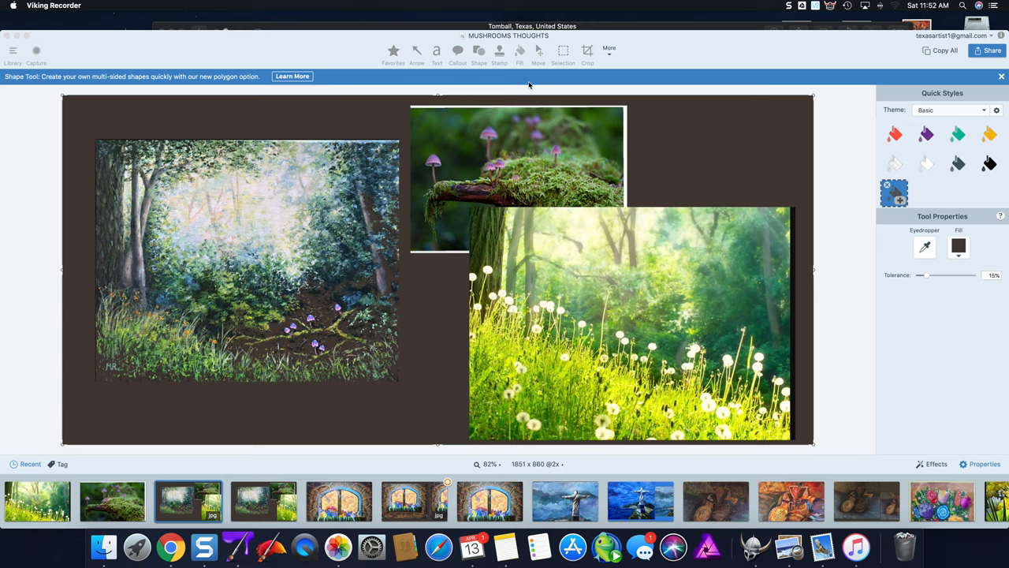
Pick Snagit's Magnify tool to enlarge the mushrooms in the mossy-log photo.
{"action": "left_click", "coordinate": [587, 52]}
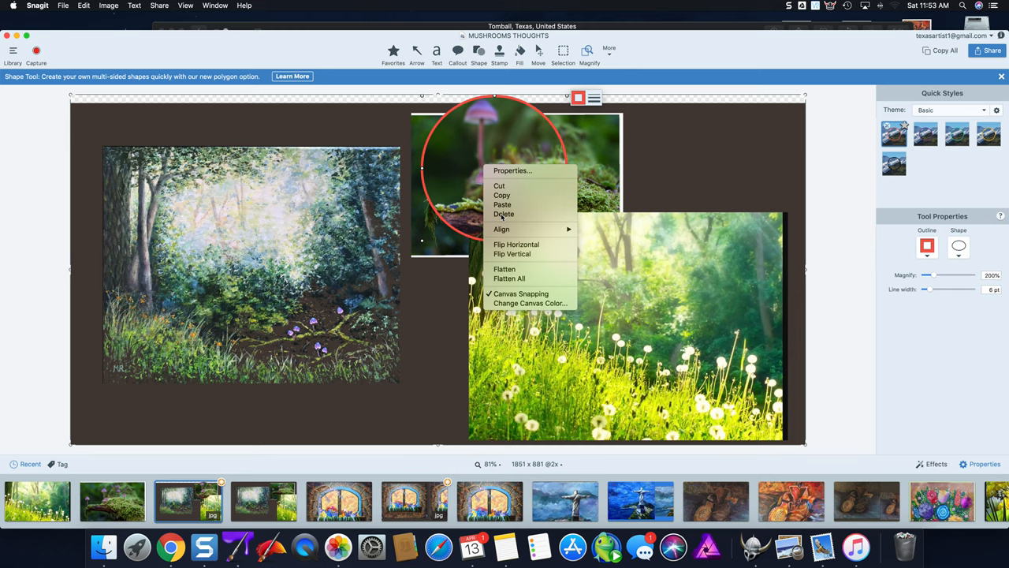
Delete the magnifier circle and apply the grayscale Color Filters effect from Effects.
{"action": "left_click", "coordinate": [503, 214]}
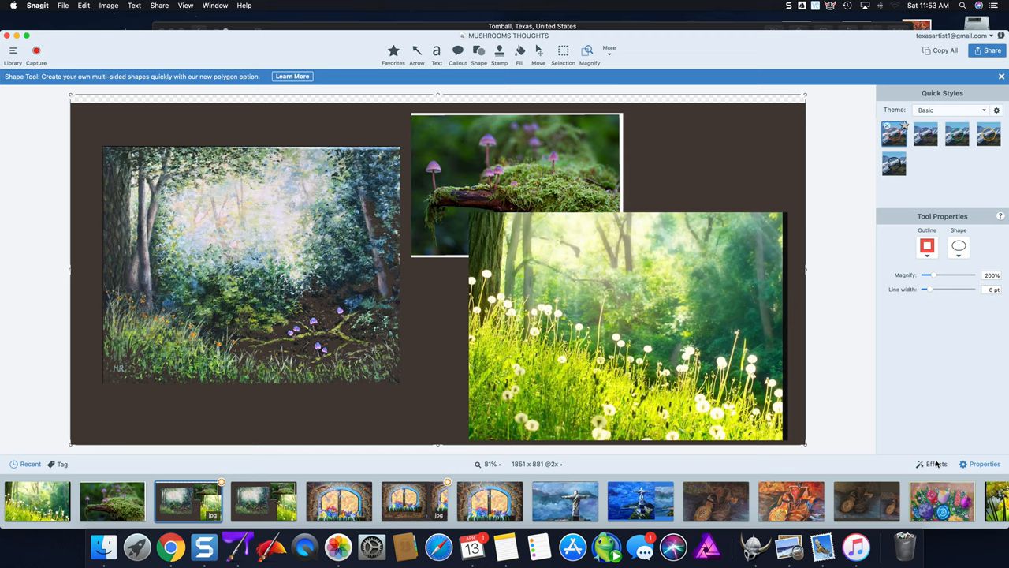
{"action": "left_click", "coordinate": [935, 464]}
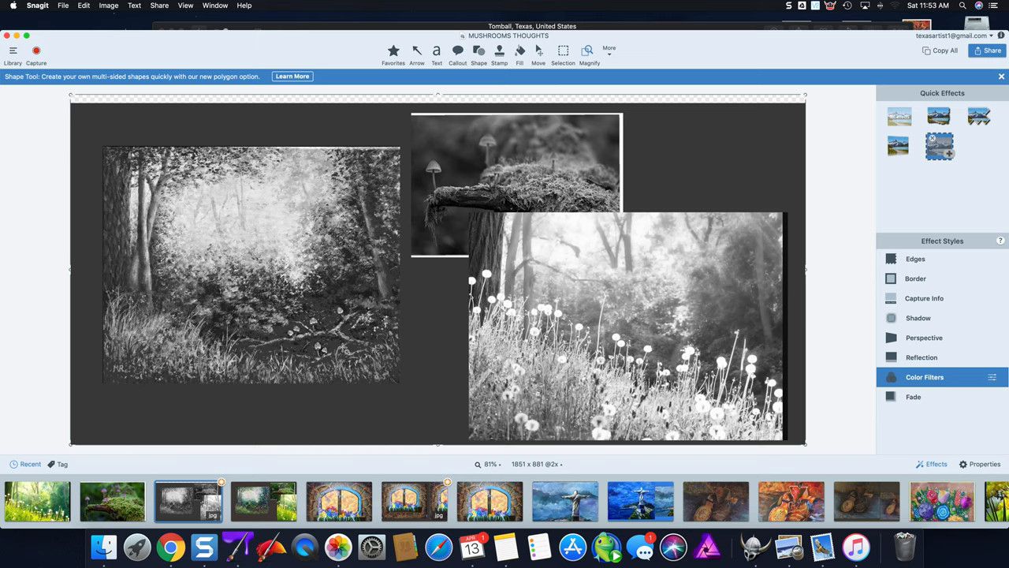
{"action": "mouse_move", "coordinate": [286, 307]}
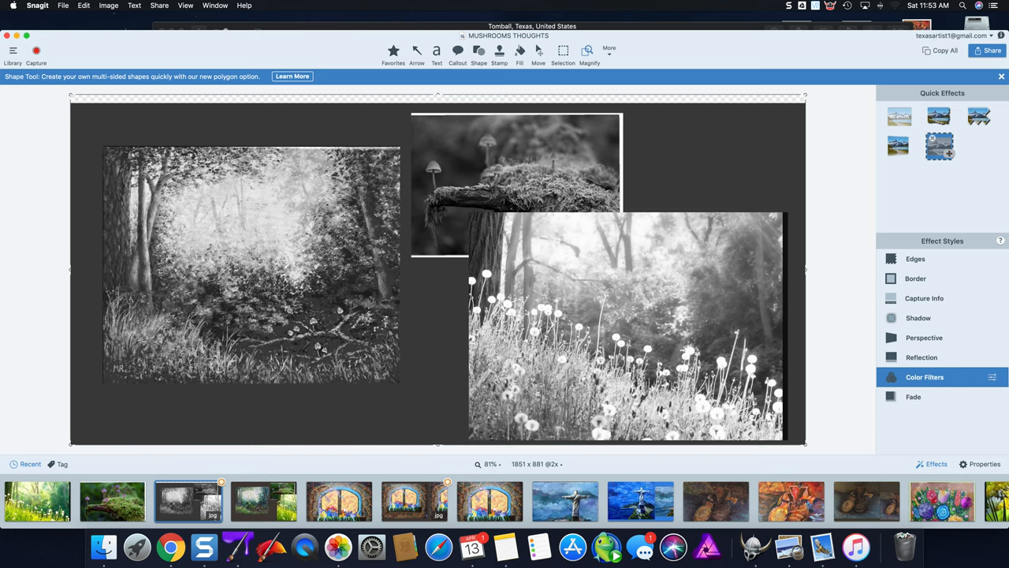
{"action": "mouse_move", "coordinate": [138, 205]}
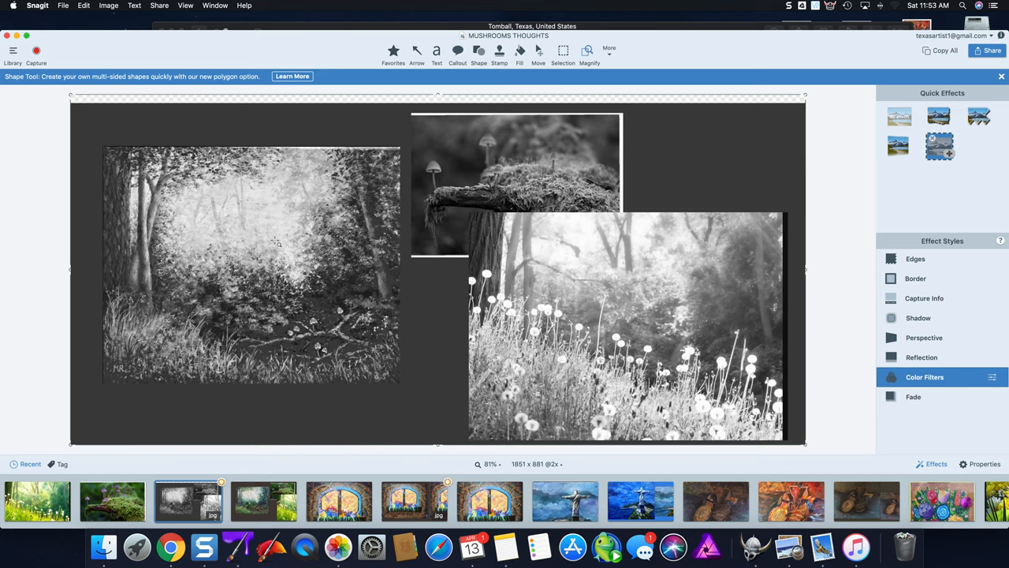
{"action": "left_click", "coordinate": [938, 146]}
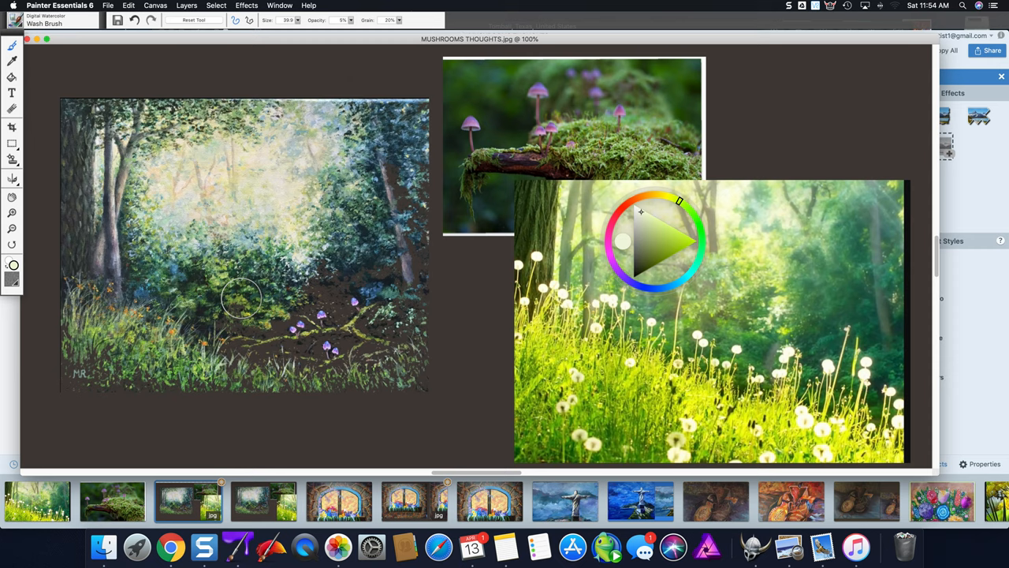
Brush pale yellow-green Wash Brush washes across the glowing canvas centre.
{"action": "left_click_drag", "start_coordinate": [241, 300], "coordinate": [394, 236]}
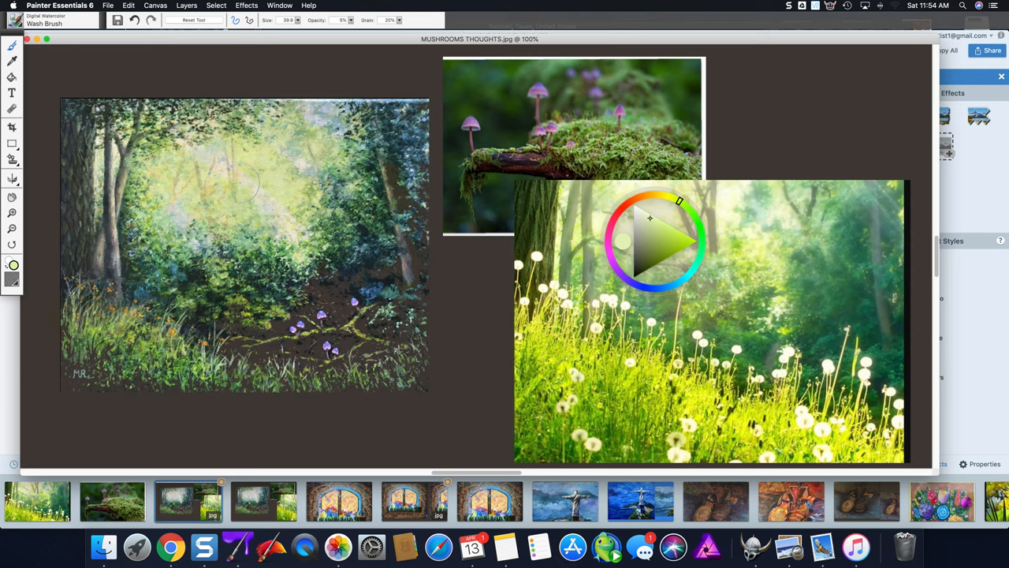
{"action": "left_click_drag", "start_coordinate": [237, 182], "coordinate": [339, 358]}
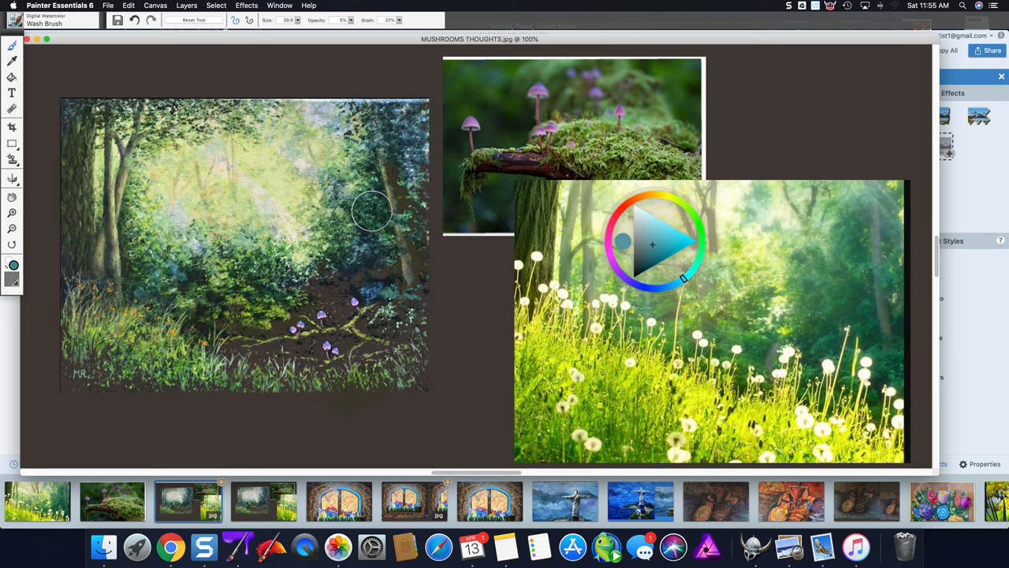
Wash blue-teal over the dark foliage, left bushes and lower-left grass.
{"action": "left_click_drag", "start_coordinate": [370, 213], "coordinate": [193, 276]}
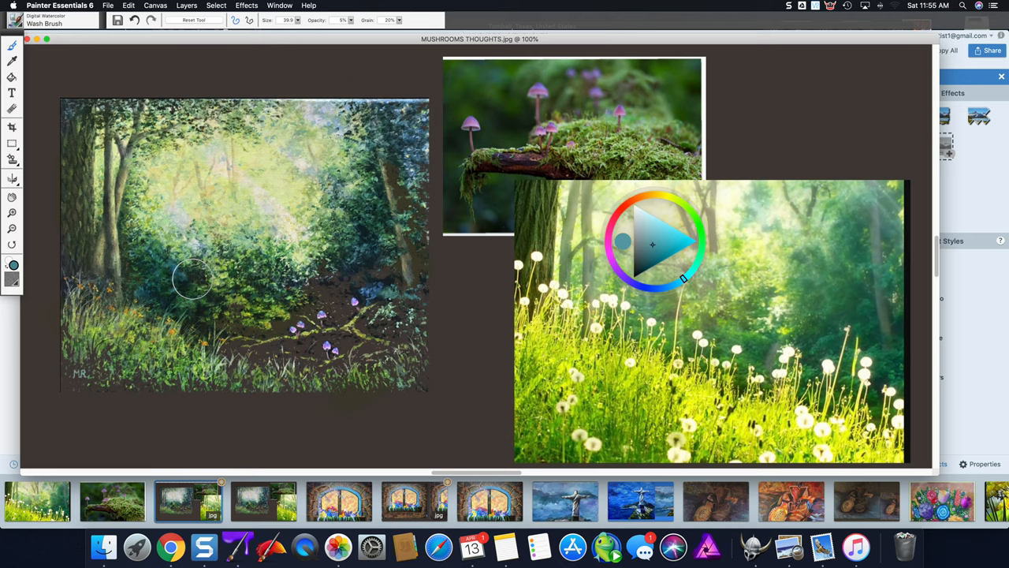
{"action": "left_click_drag", "start_coordinate": [190, 276], "coordinate": [212, 347]}
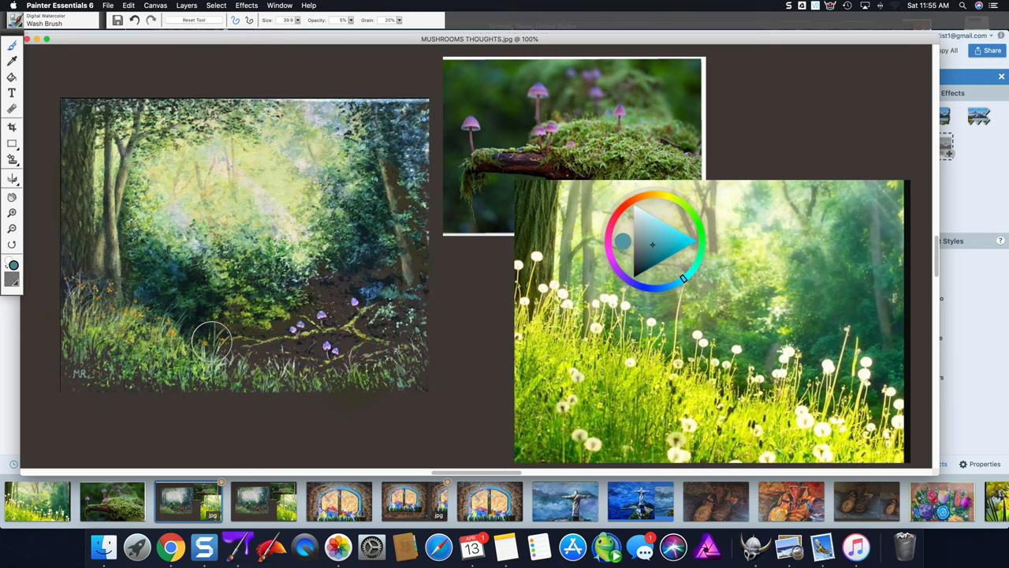
{"action": "left_click_drag", "start_coordinate": [212, 347], "coordinate": [136, 386]}
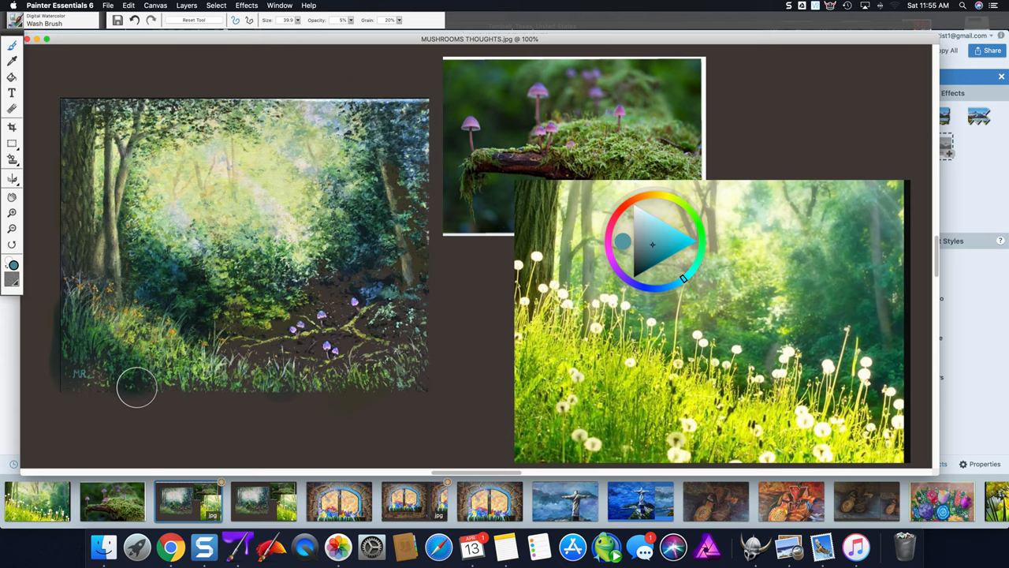
{"action": "mouse_move", "coordinate": [544, 146]}
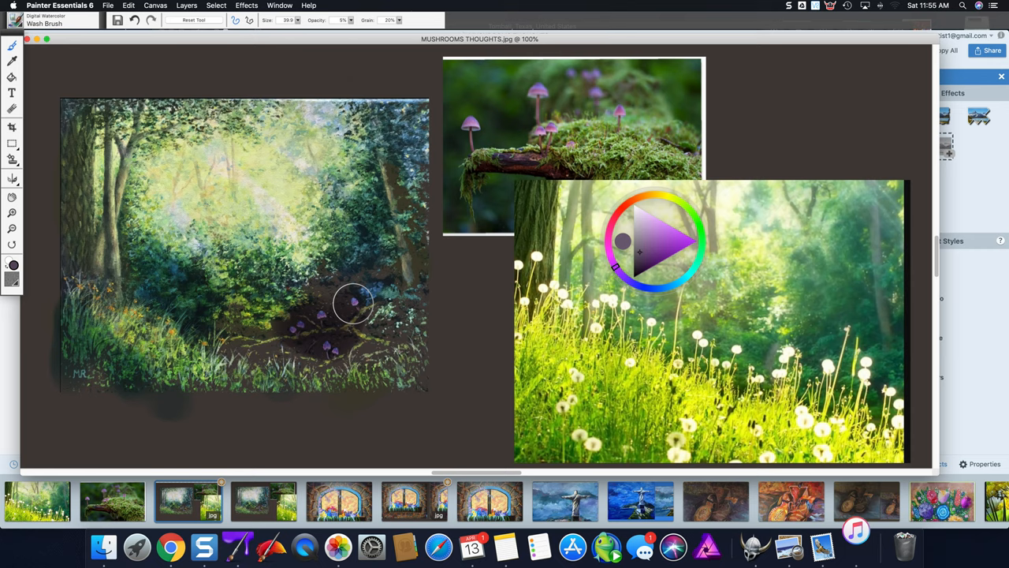
Glaze a light purple Wash Brush stroke around the mushroom cluster.
{"action": "left_click_drag", "start_coordinate": [352, 304], "coordinate": [315, 339]}
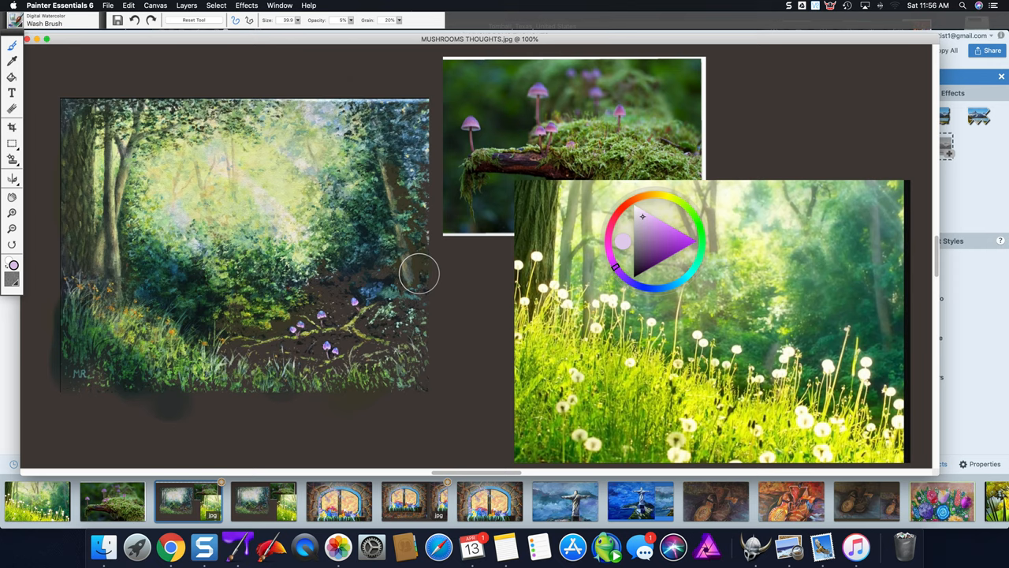
{"action": "mouse_move", "coordinate": [832, 336]}
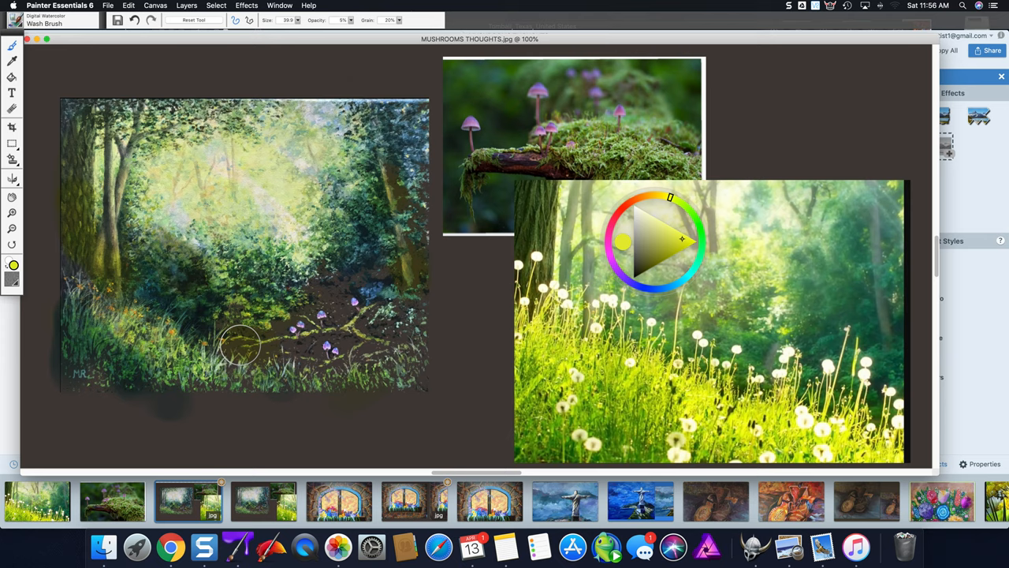
Load the Artists Impressionist Blender with teal for the log under the mushrooms.
{"action": "left_click", "coordinate": [187, 5]}
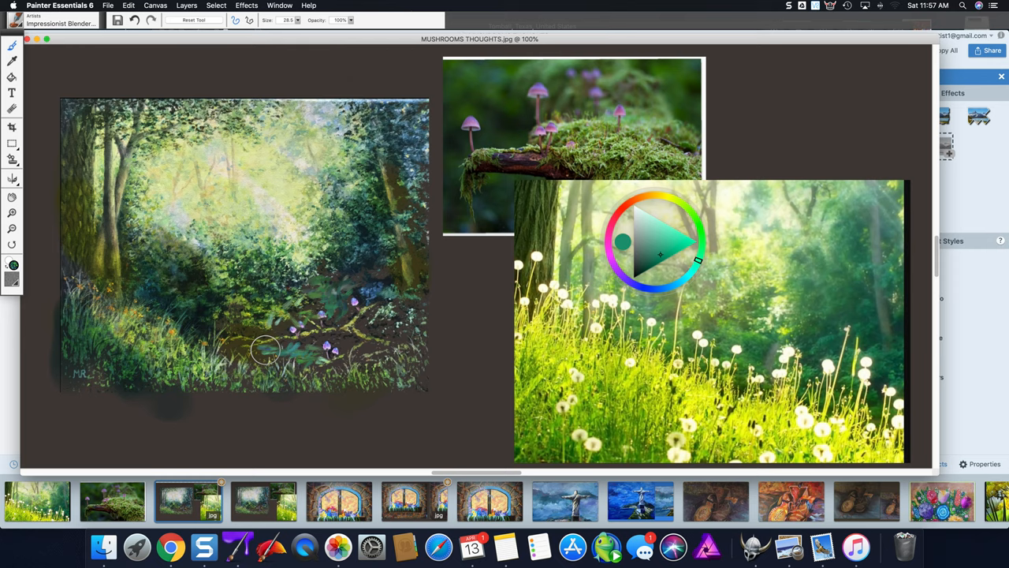
Diffuse the teal strokes across the mossy log with the Directional Diffuser.
{"action": "left_click_drag", "start_coordinate": [265, 350], "coordinate": [315, 347]}
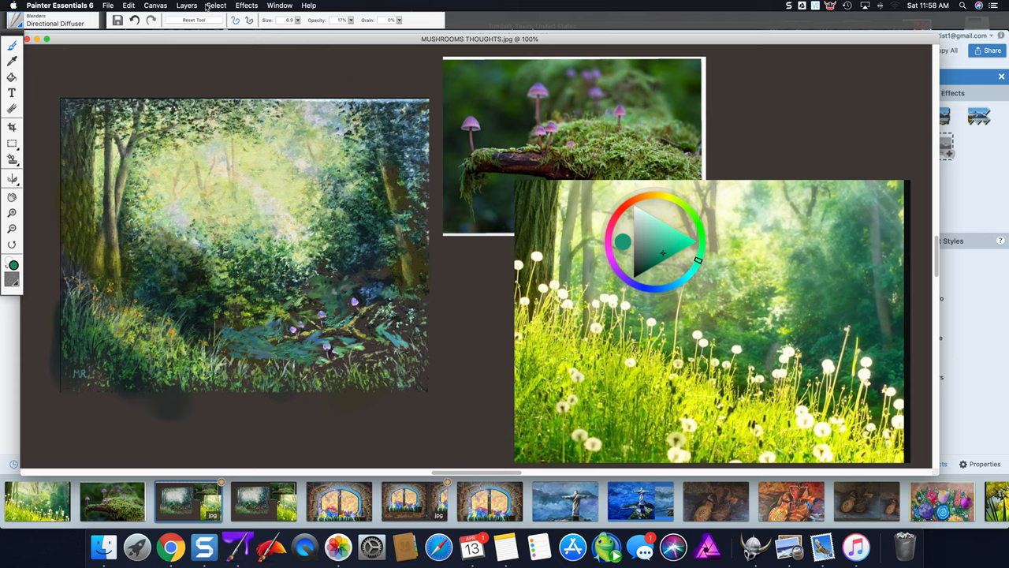
Zoom to Fit to show the painting beside the mossy-log and dandelion photos.
{"action": "left_click", "coordinate": [187, 5]}
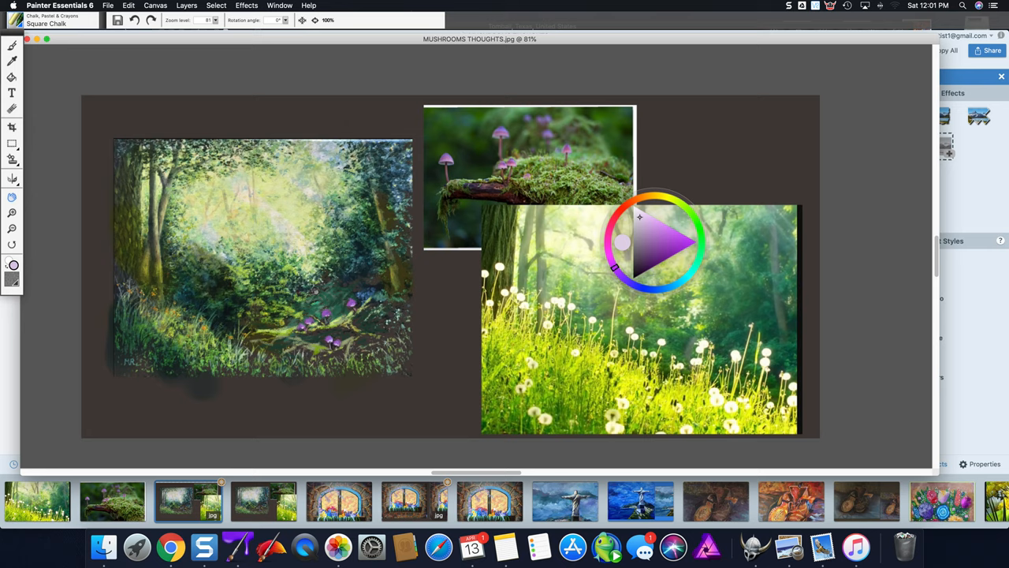
Load the Acrylics Tapered Camel brush in dark grey and zoom on the dandelion photo.
{"action": "left_click", "coordinate": [187, 5]}
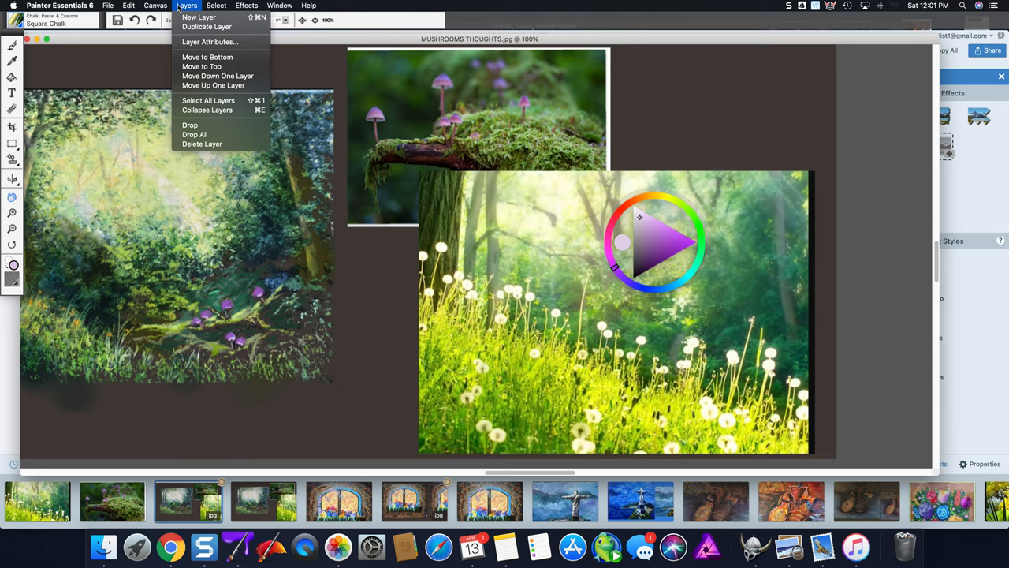
{"action": "mouse_move", "coordinate": [295, 97]}
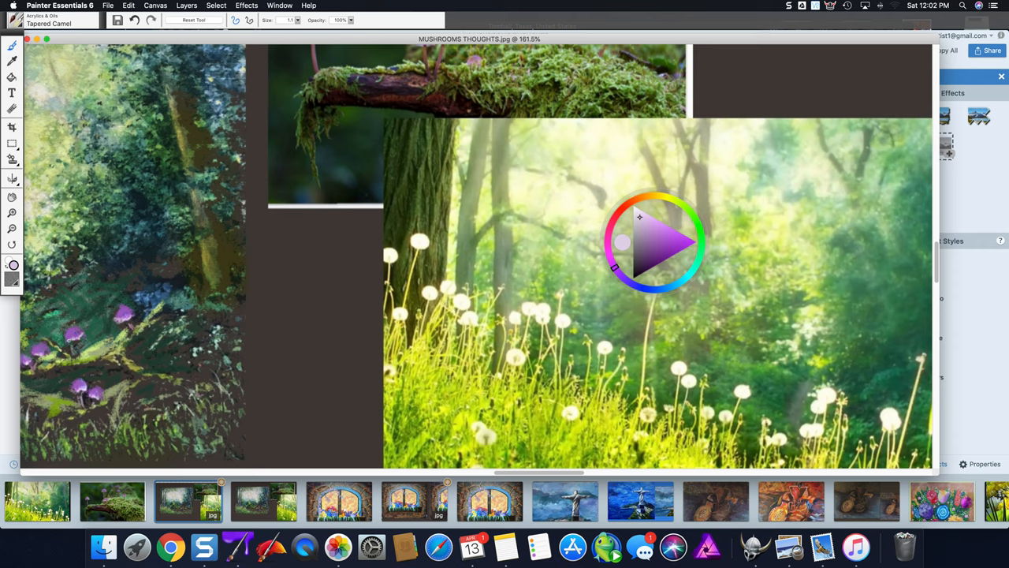
{"action": "mouse_move", "coordinate": [635, 263]}
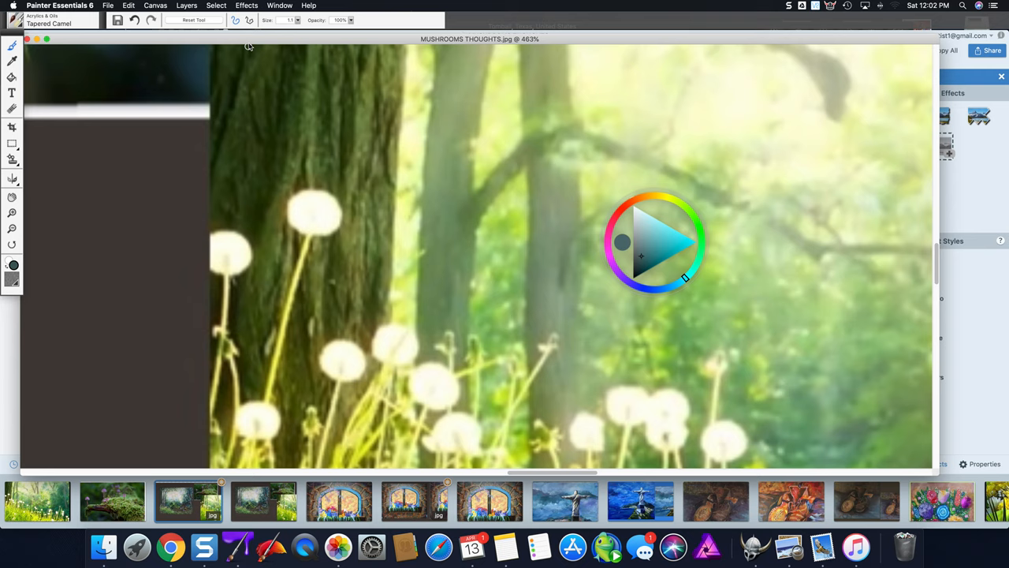
{"action": "left_click", "coordinate": [187, 5]}
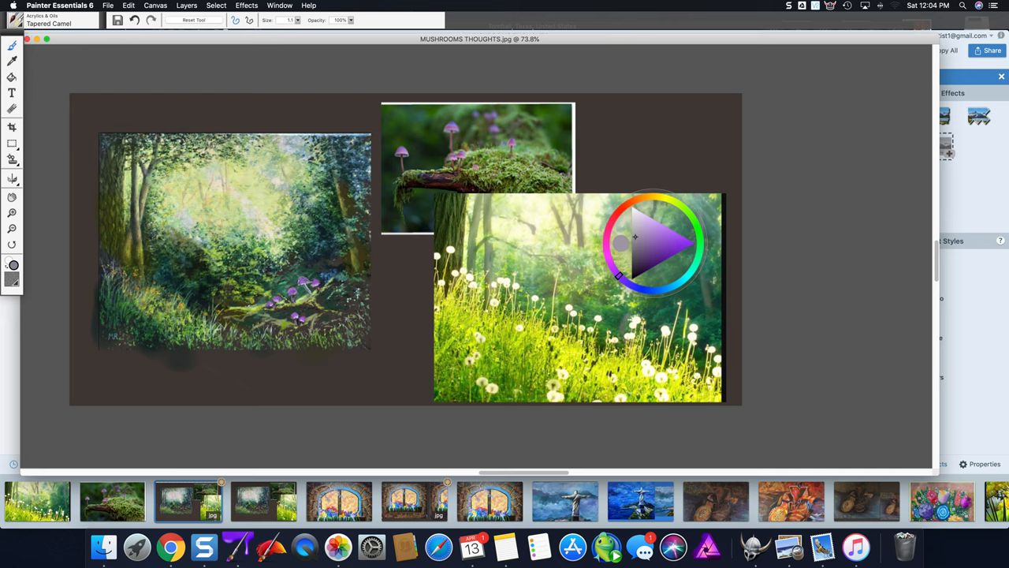
{"action": "mouse_move", "coordinate": [648, 258]}
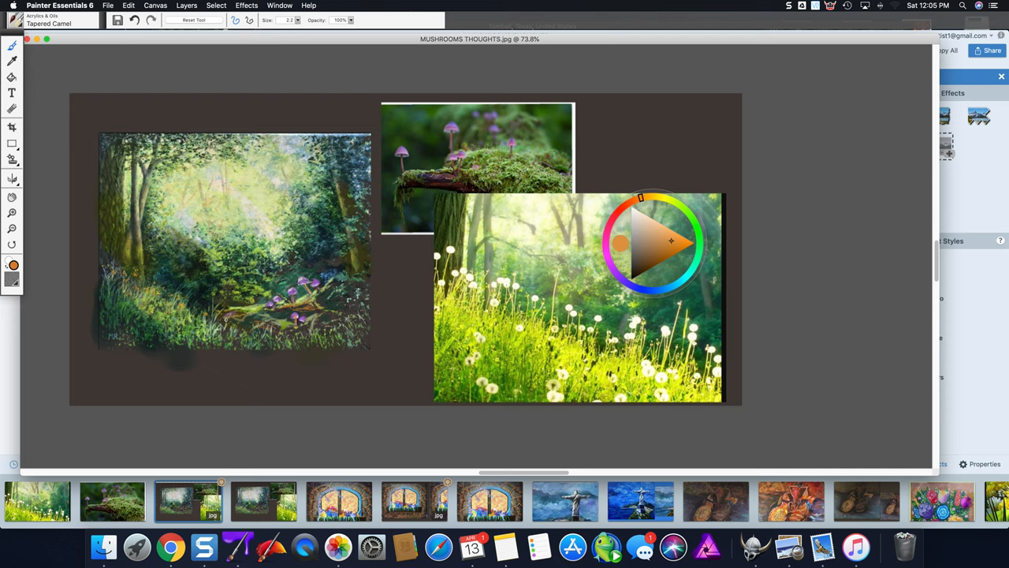
{"action": "mouse_move", "coordinate": [599, 287]}
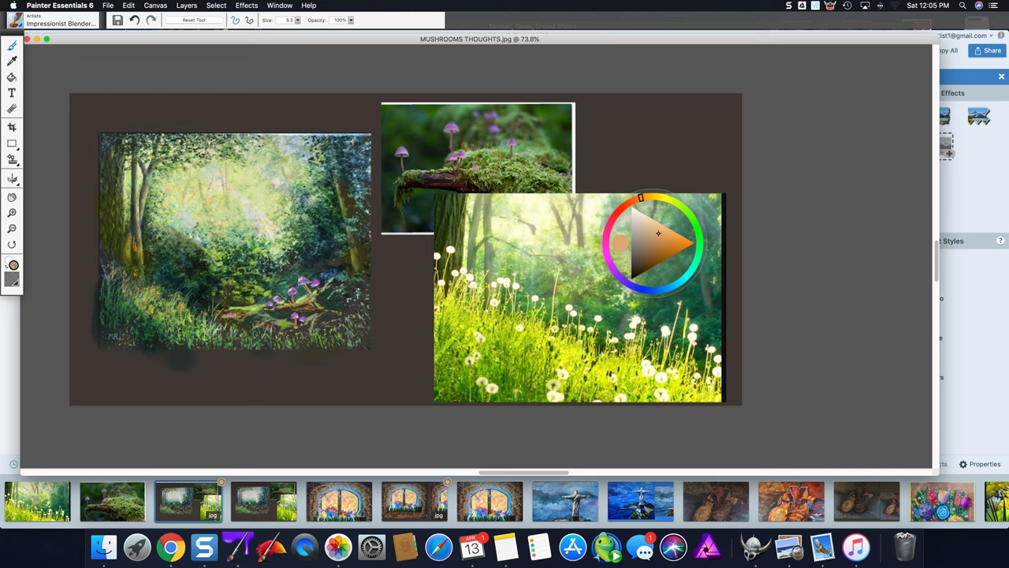
Raise the Impressionist Blender brush size after choosing warm orange.
{"action": "left_click_drag", "start_coordinate": [641, 197], "coordinate": [662, 197]}
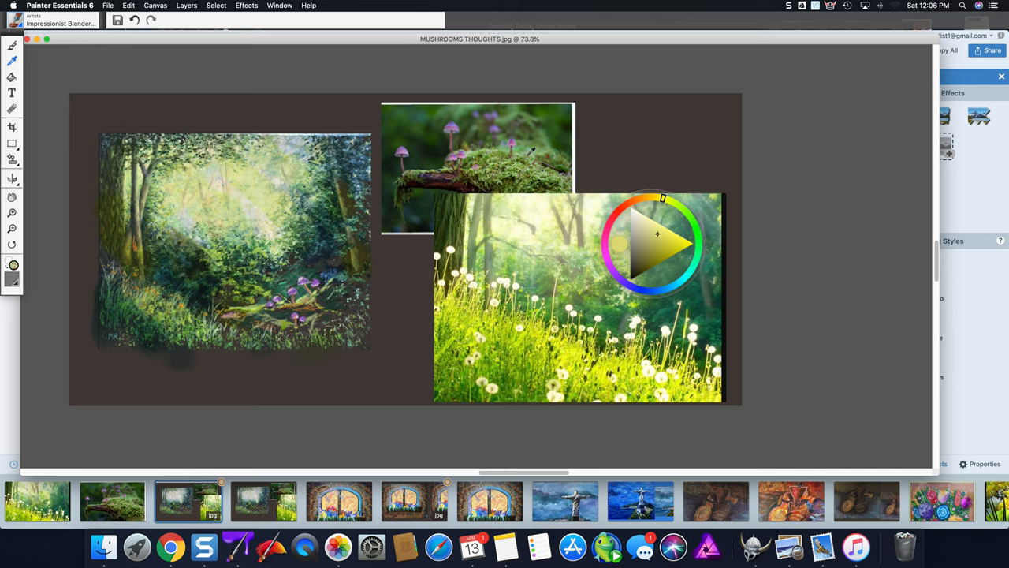
Sample colours from the mossy log reference photo with the Dropper to get a purple.
{"action": "left_click", "coordinate": [11, 45]}
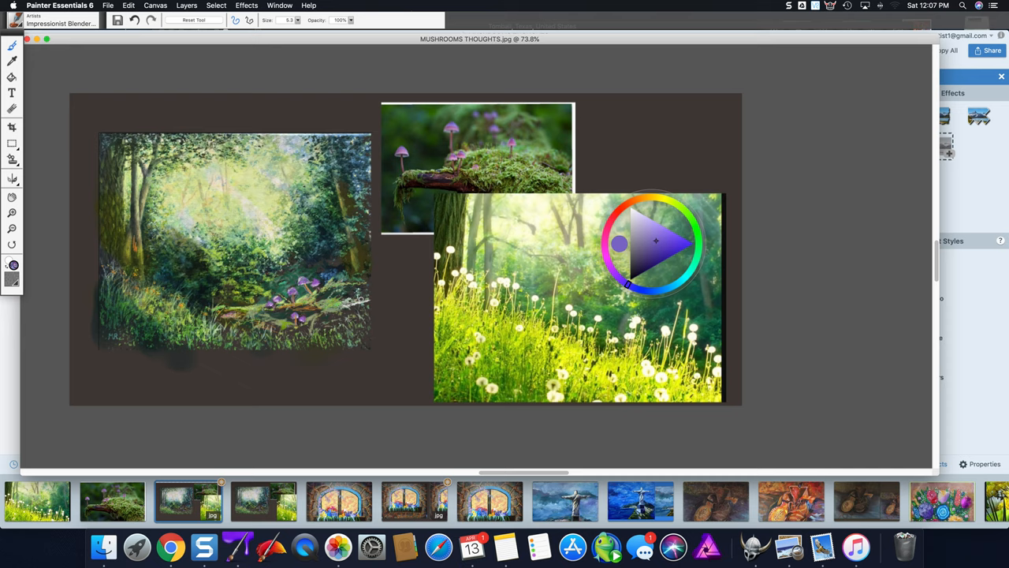
{"action": "left_click", "coordinate": [654, 196]}
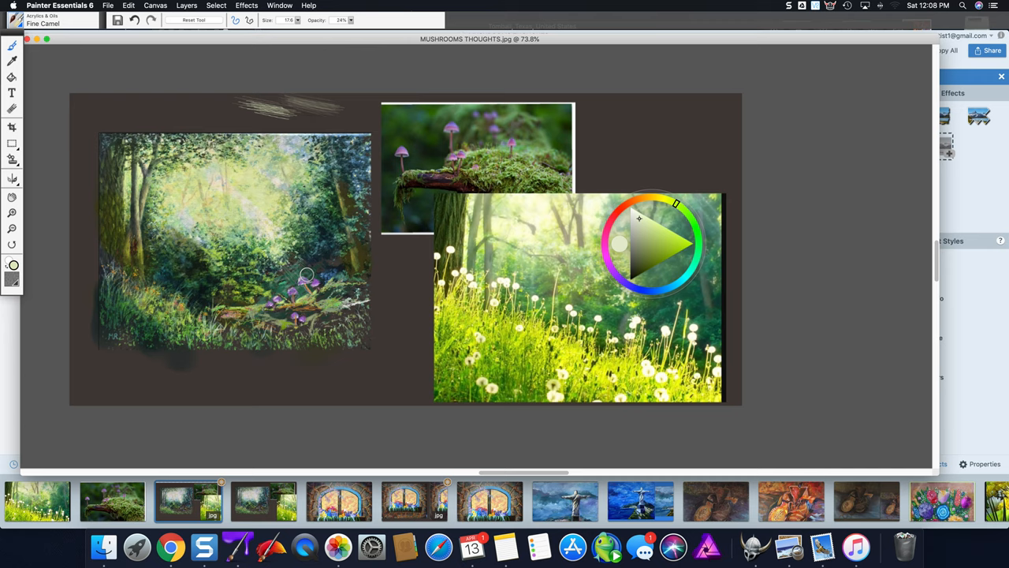
{"action": "left_click_drag", "start_coordinate": [306, 274], "coordinate": [310, 260]}
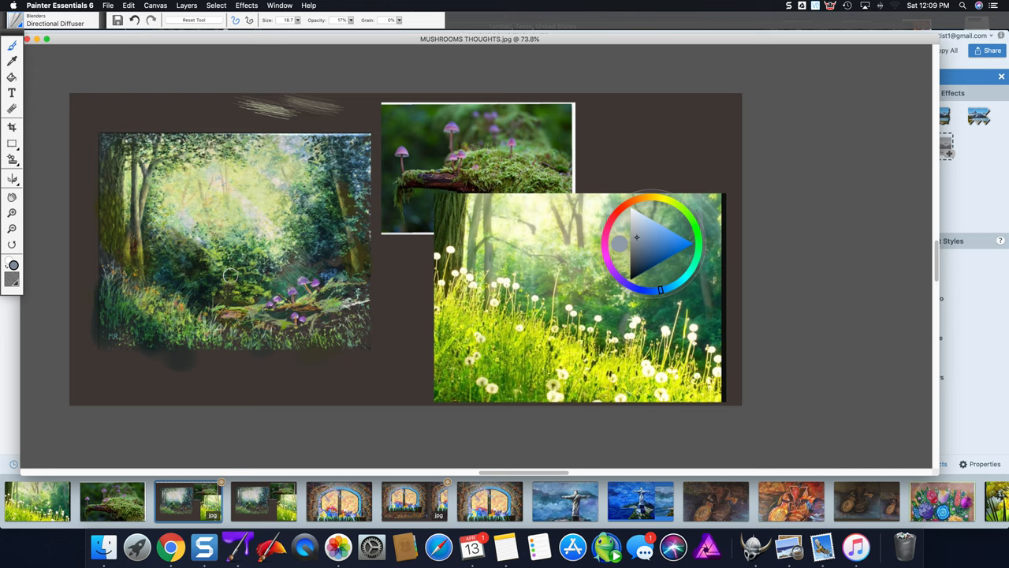
{"action": "mouse_move", "coordinate": [280, 273]}
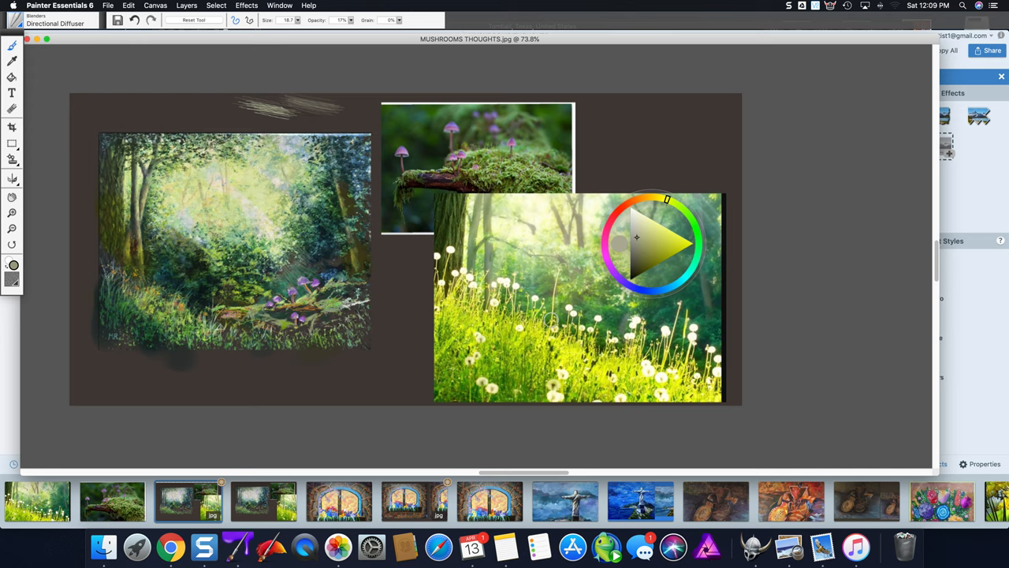
{"action": "left_click", "coordinate": [55, 16]}
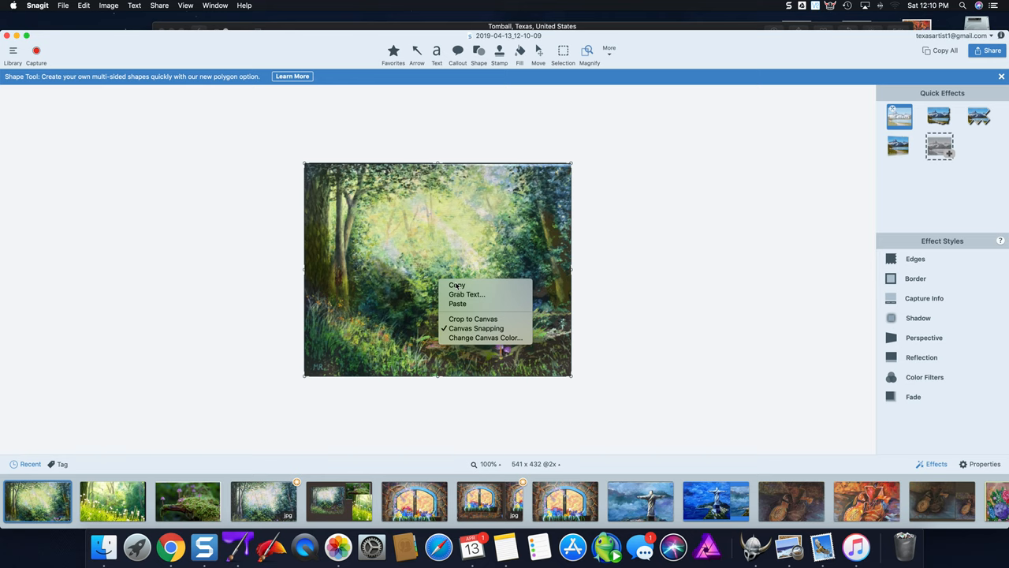
Copy the warmed painting and paste it into the empty right half of MUSHROOMS THOUGHTS.jpg.
{"action": "left_click", "coordinate": [457, 285]}
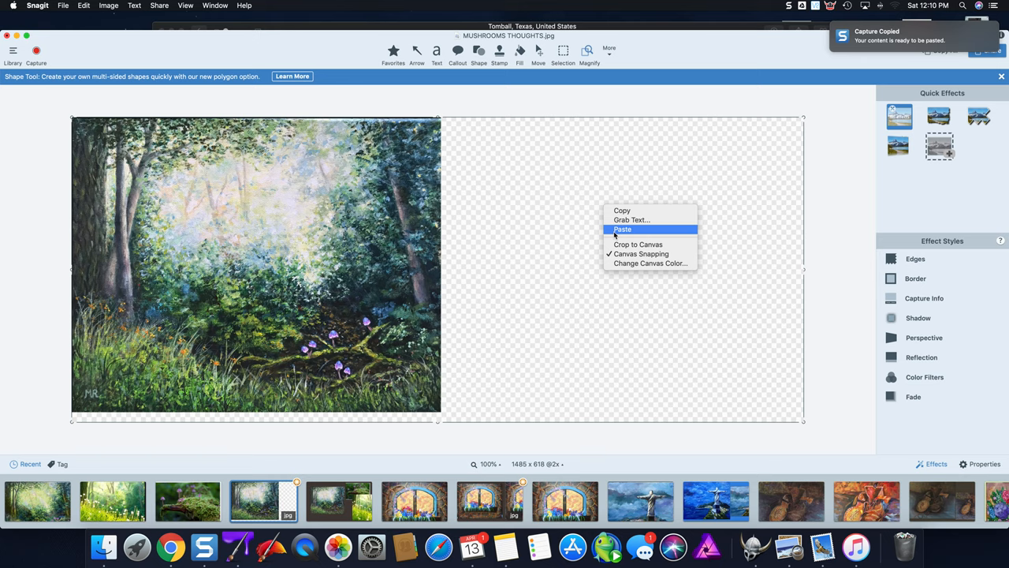
{"action": "left_click", "coordinate": [622, 229]}
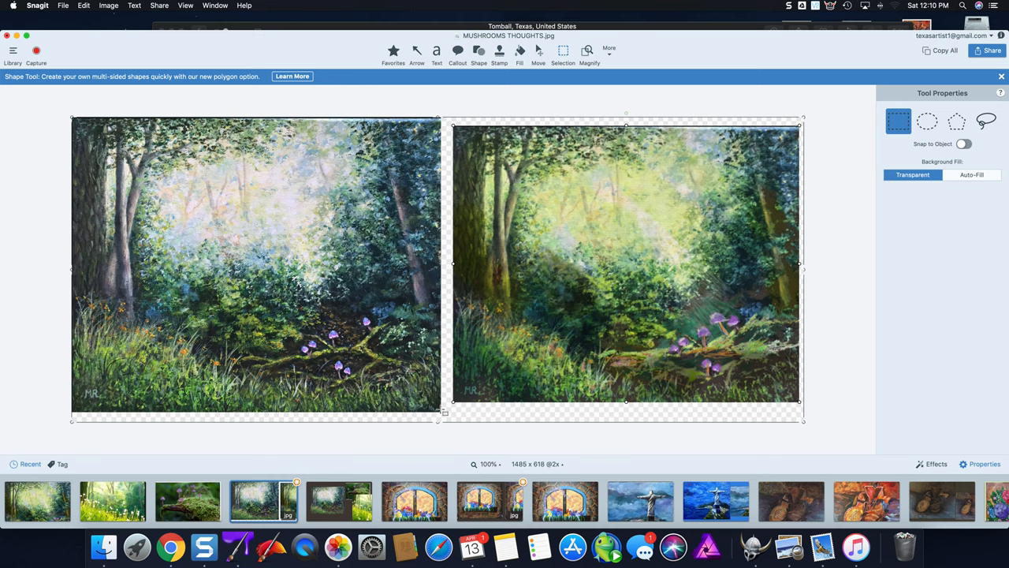
Fill the transparent gaps around both paintings with black.
{"action": "left_click", "coordinate": [108, 6]}
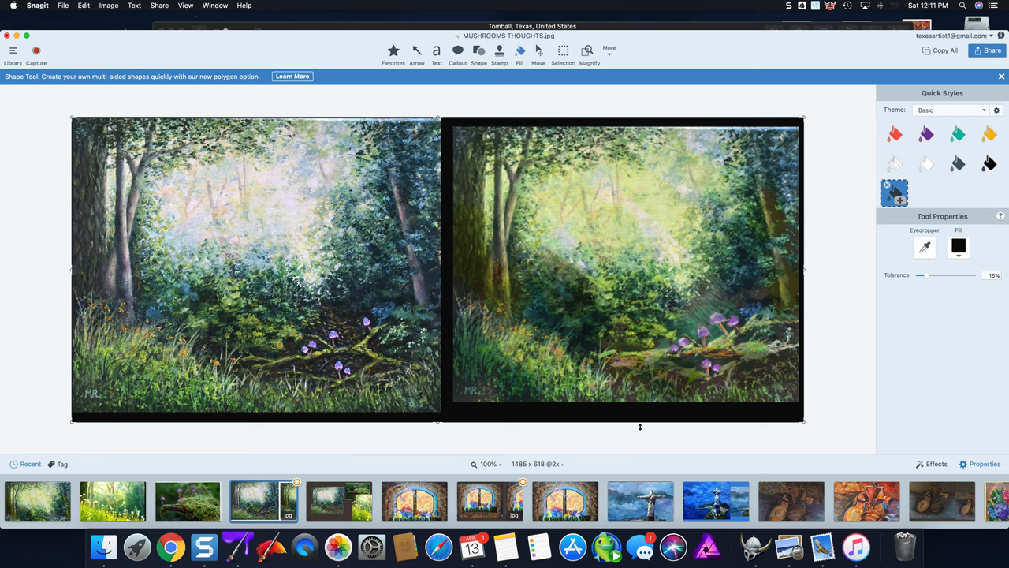
{"action": "mouse_move", "coordinate": [674, 310]}
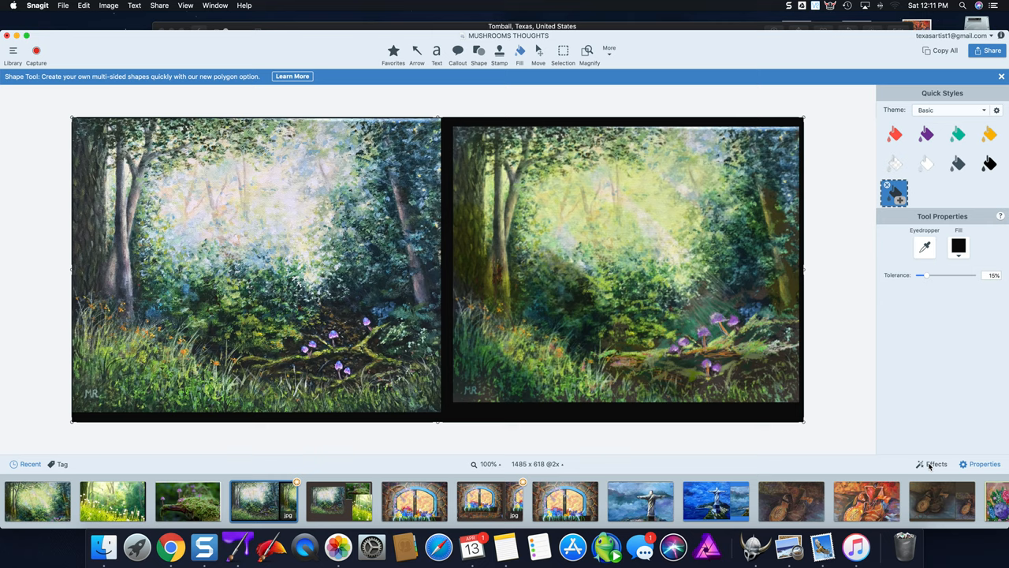
Apply the grayscale Color Filters effect to the comparison, then undo it to restore colour.
{"action": "left_click", "coordinate": [936, 464]}
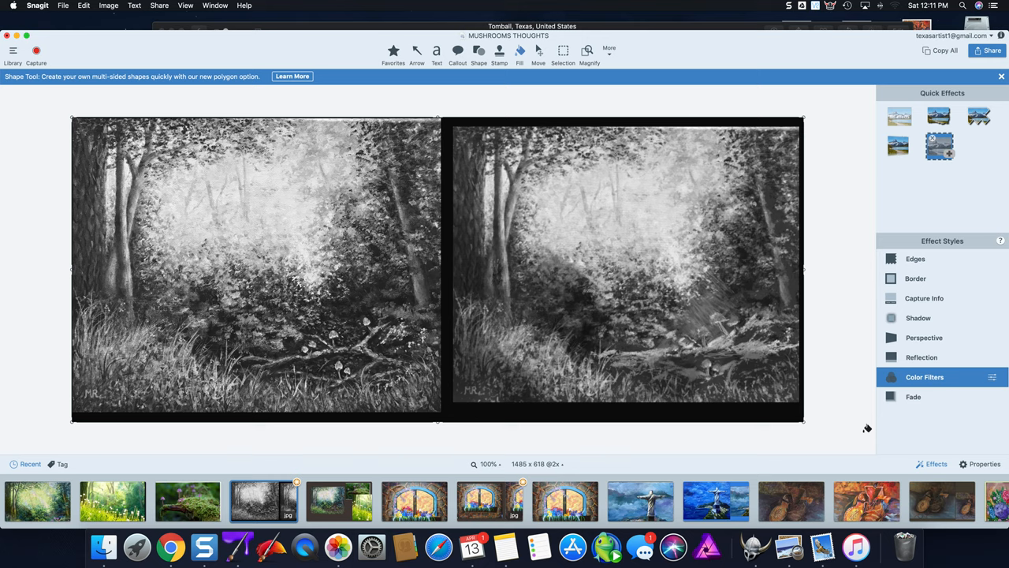
{"action": "mouse_move", "coordinate": [680, 294]}
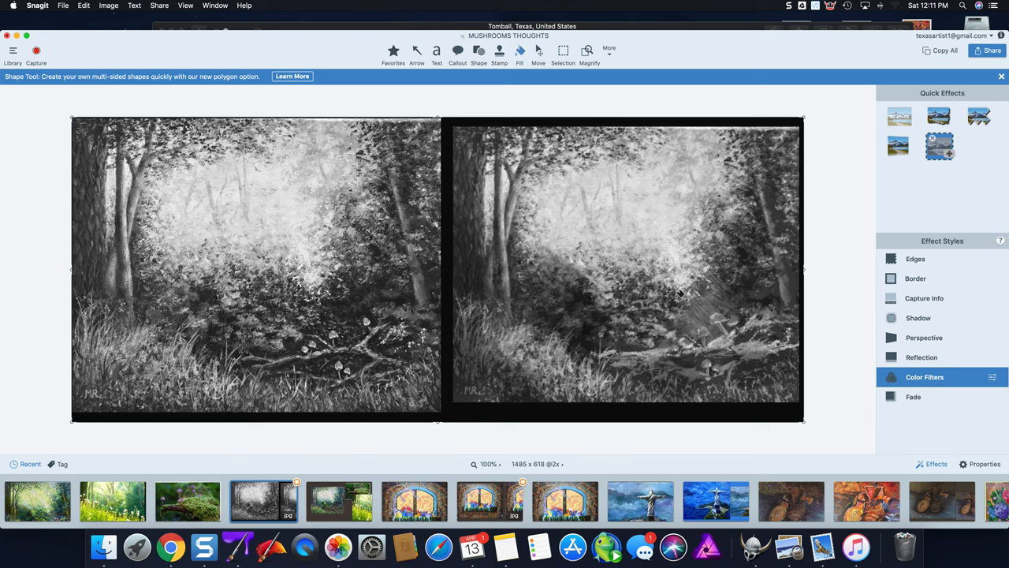
{"action": "mouse_move", "coordinate": [644, 352]}
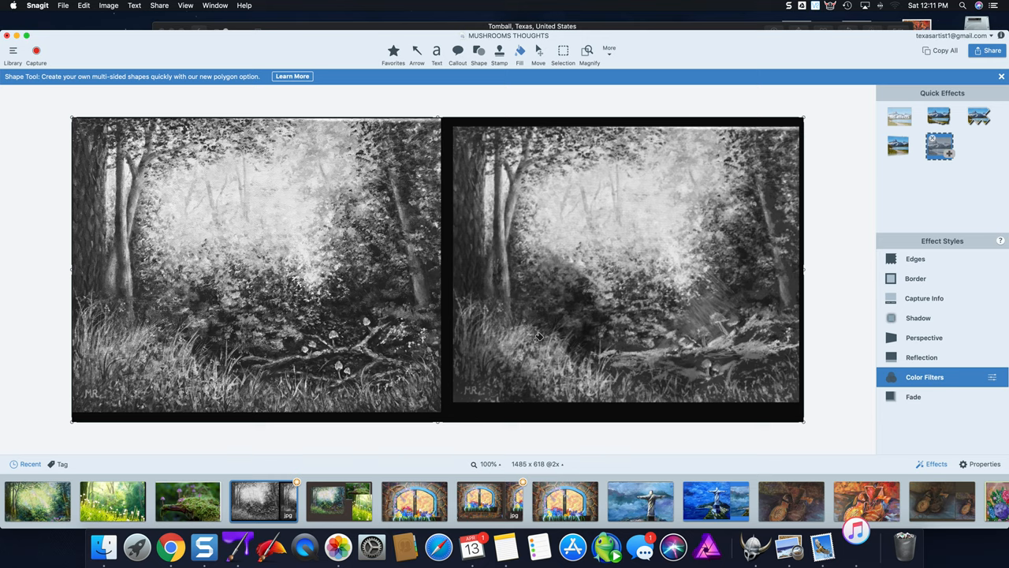
{"action": "mouse_move", "coordinate": [594, 318]}
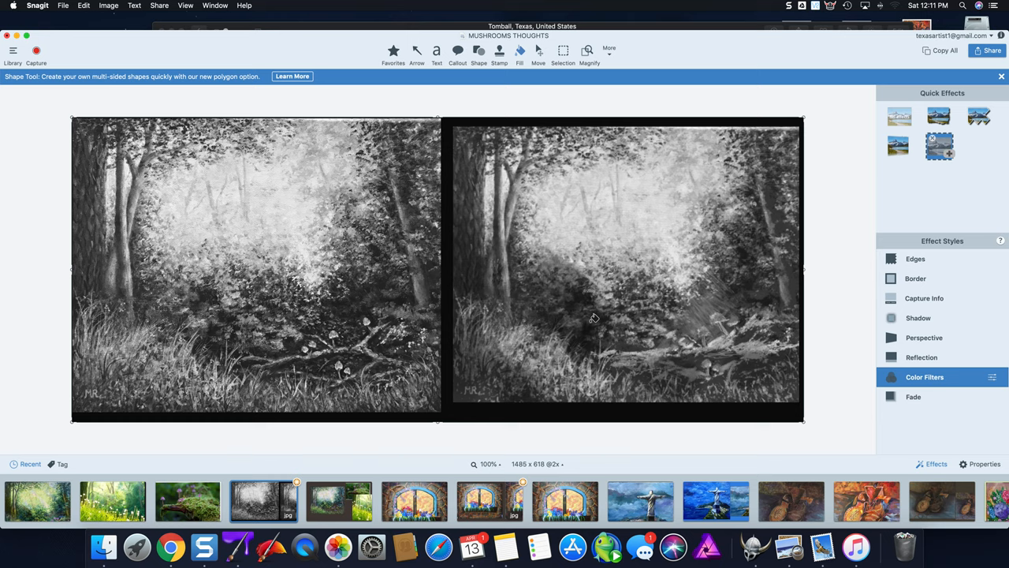
{"action": "left_click", "coordinate": [939, 146]}
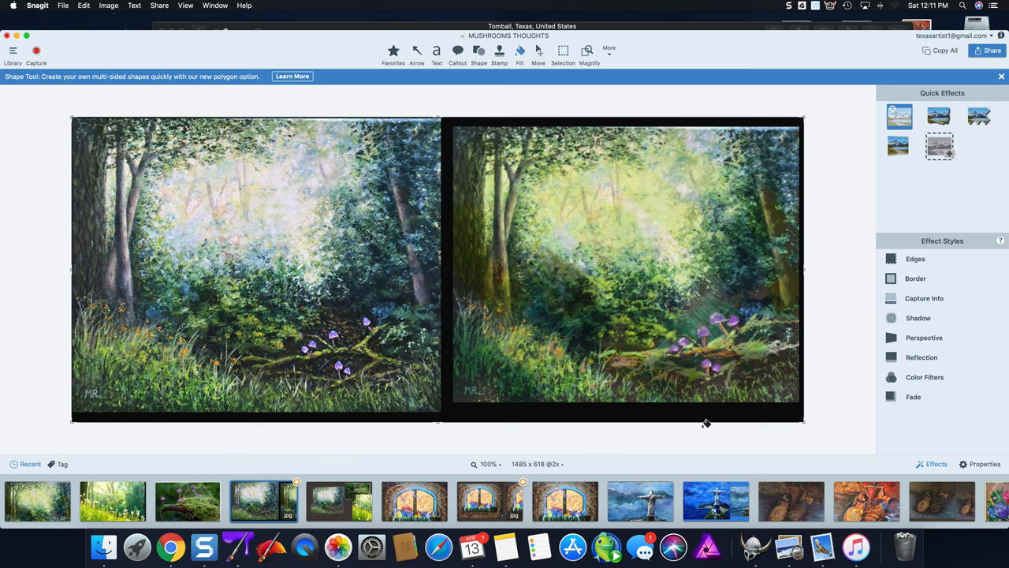